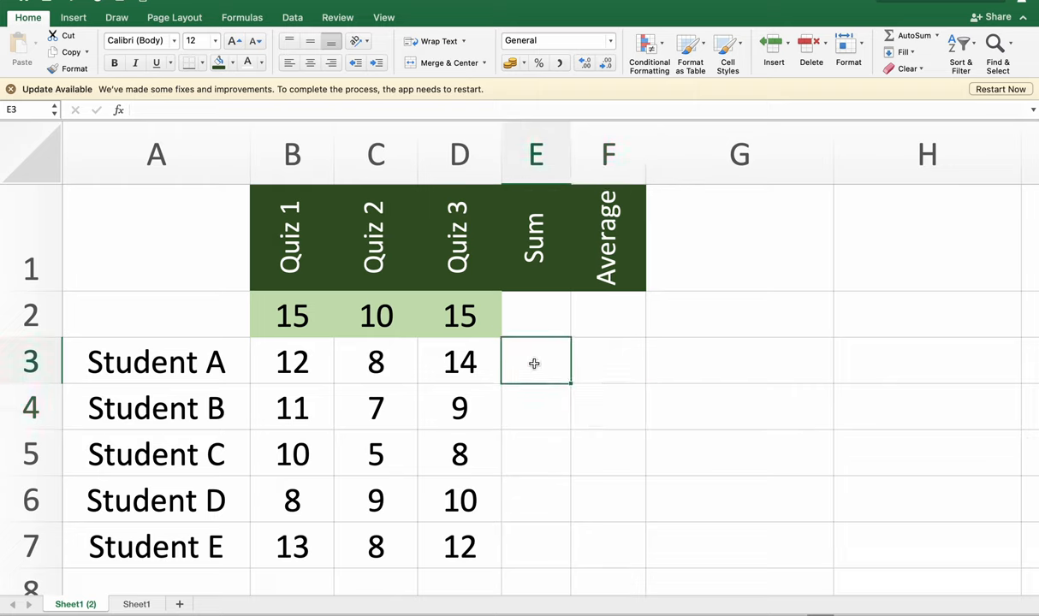
{"action": "mouse_move", "coordinate": [199, 368]}
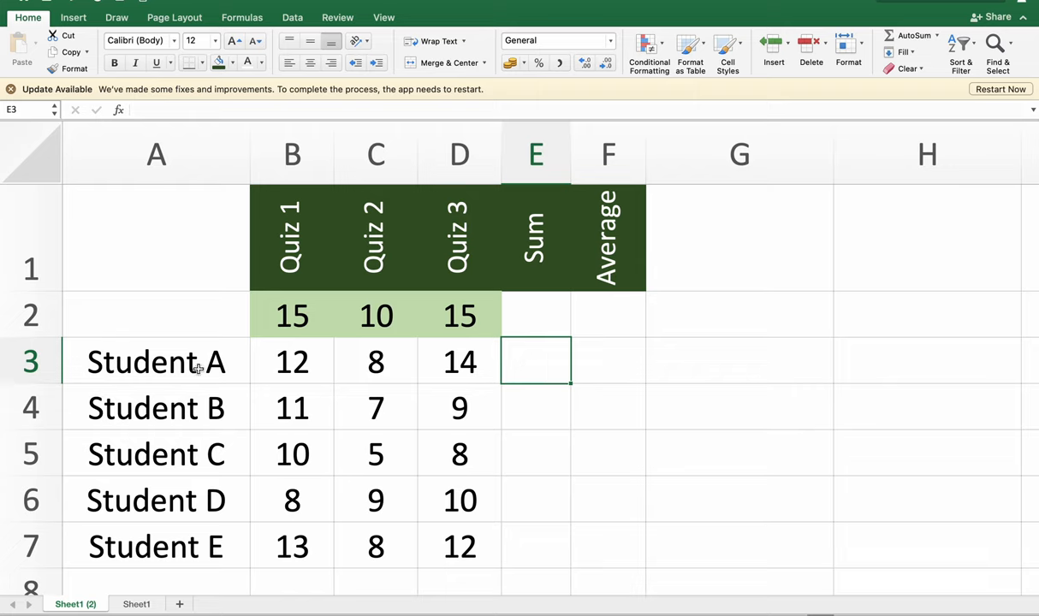
{"action": "mouse_move", "coordinate": [508, 390]}
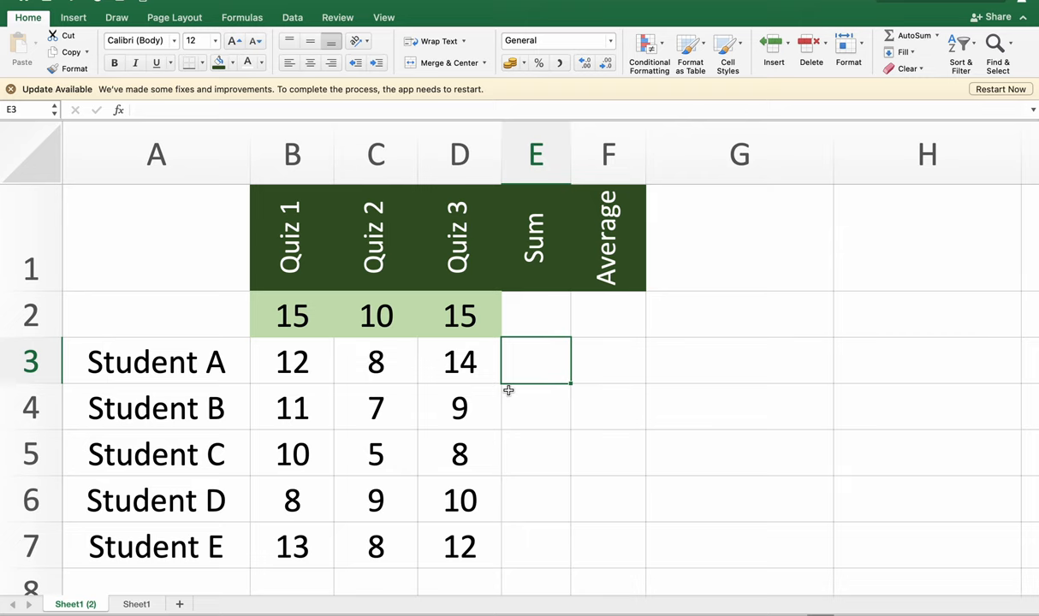
Enter =SUM(B3:D3) in E3 for Student A (34) and fill it down to Student E.
{"action": "type", "text": "="}
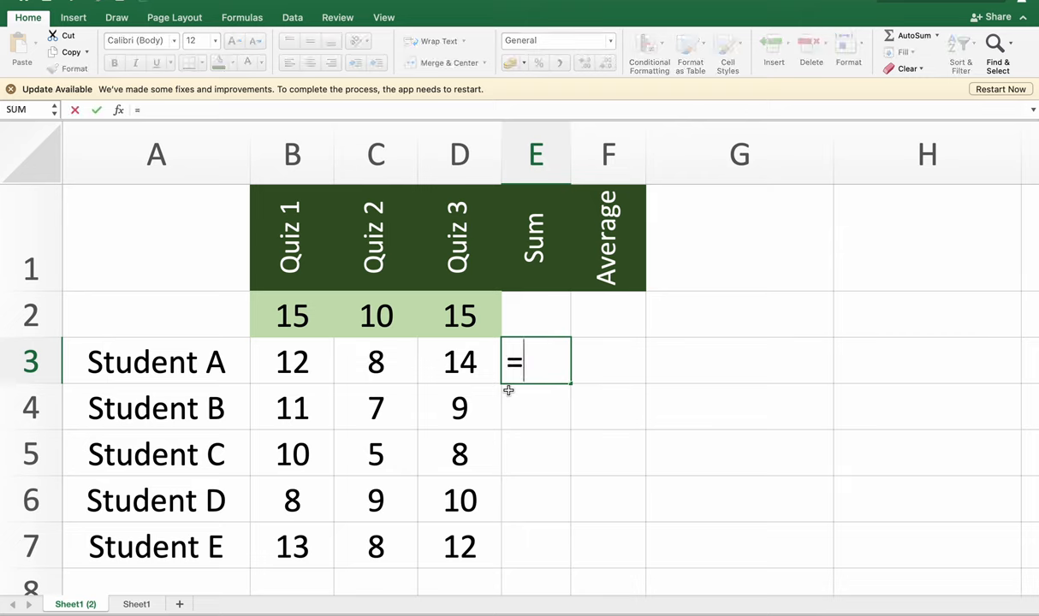
{"action": "type", "text": "sum(B3:D3"}
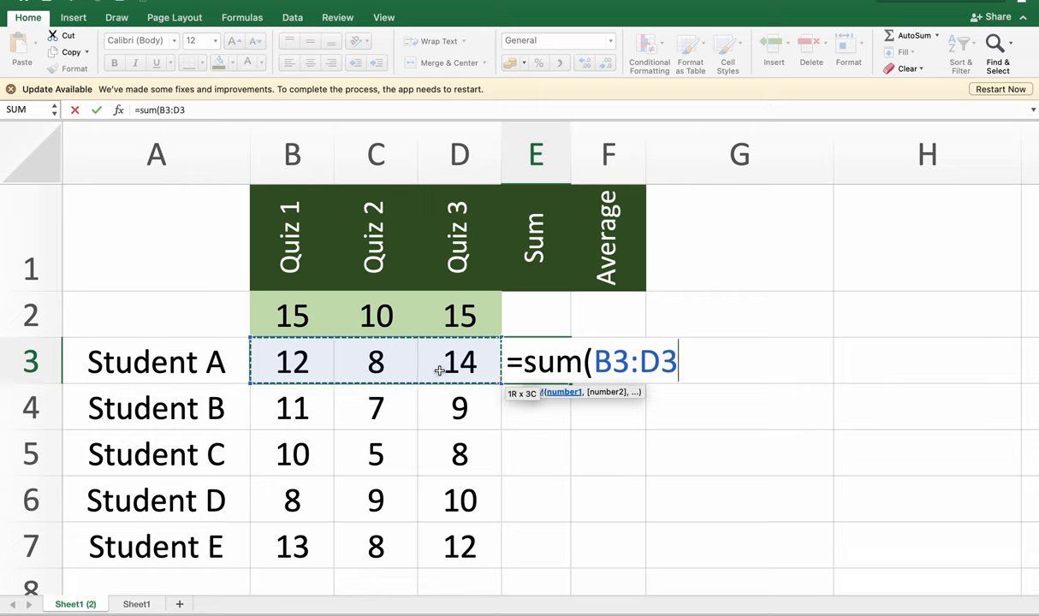
{"action": "type", "text": ")"}
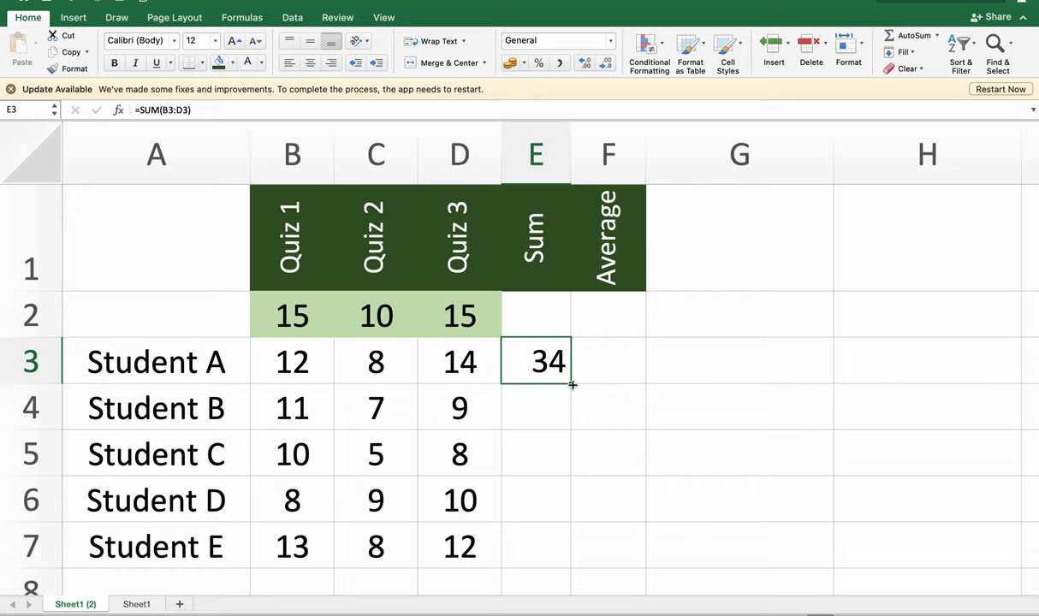
{"action": "left_click_drag", "start_coordinate": [572, 384], "coordinate": [557, 556]}
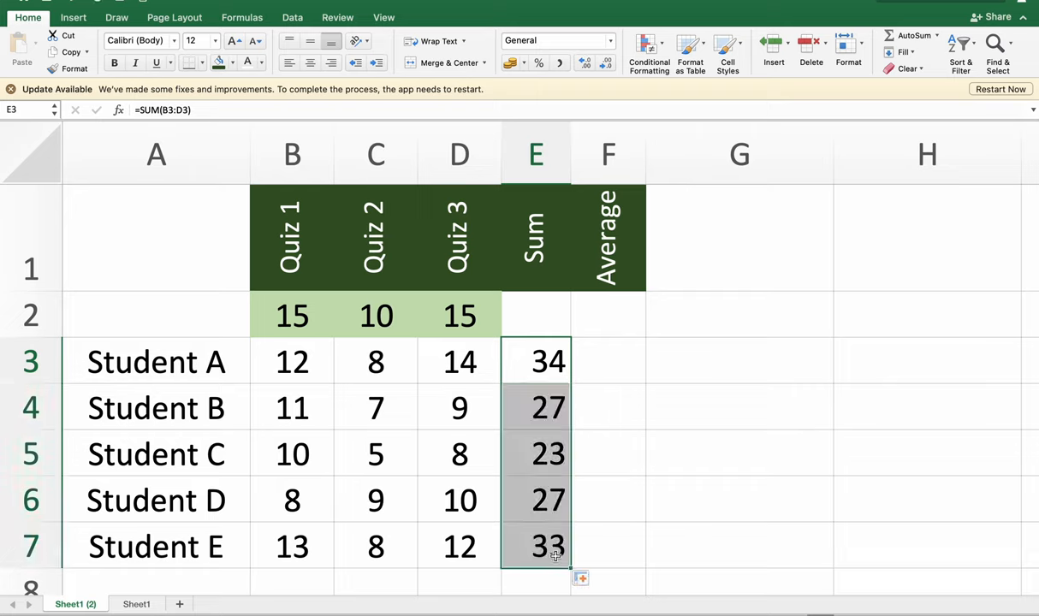
Select Student A's Average cell, F3.
{"action": "left_click", "coordinate": [608, 361]}
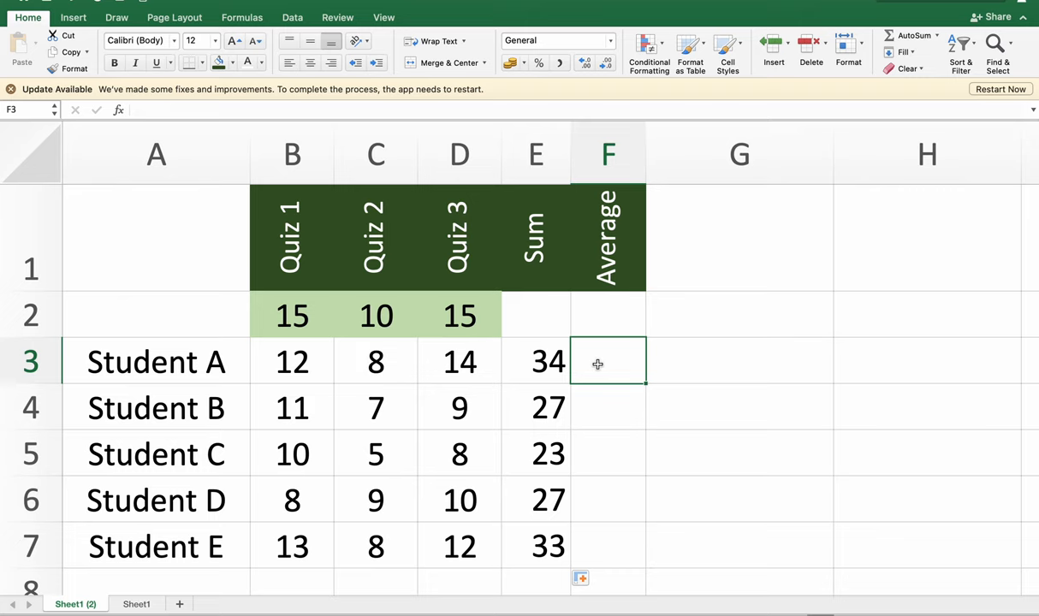
Enter =AVERAGE(B3:D3) in F3, giving 11, and reselect F3 to check the formula.
{"action": "type", "text": "="}
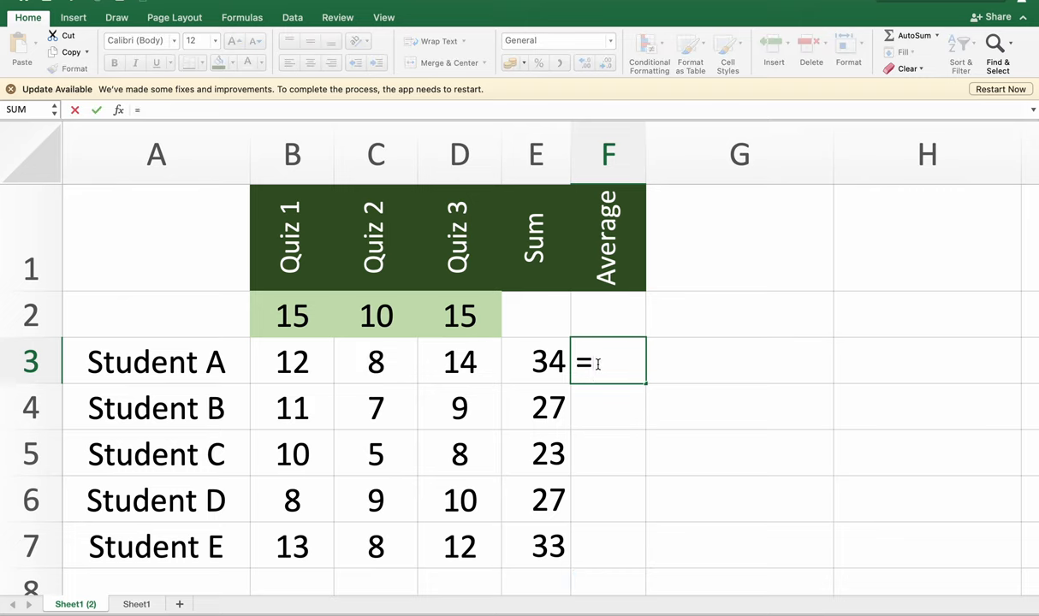
{"action": "type", "text": "av"}
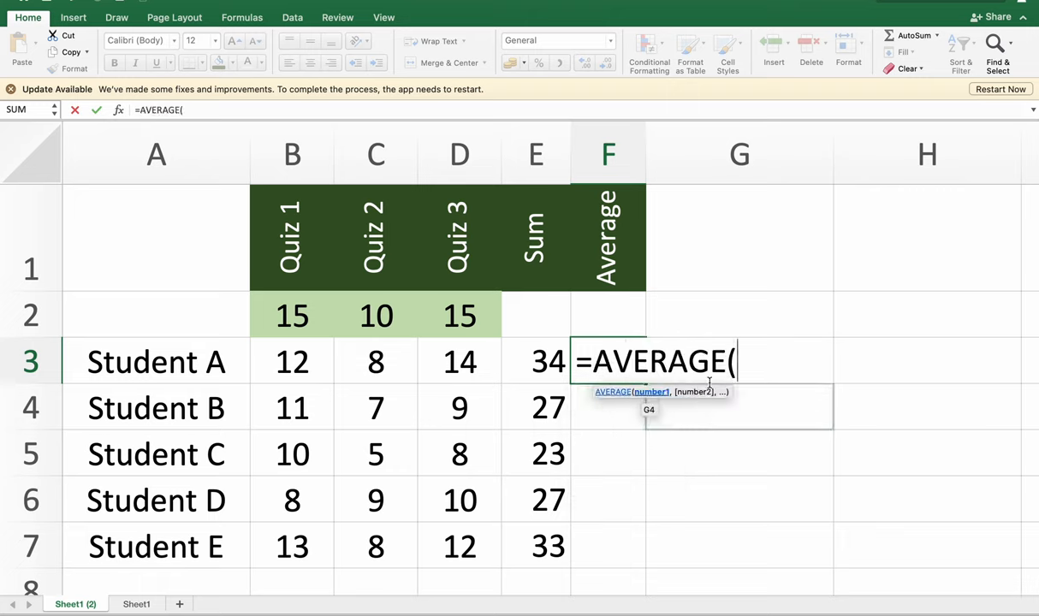
{"action": "left_click_drag", "start_coordinate": [292, 361], "coordinate": [460, 361]}
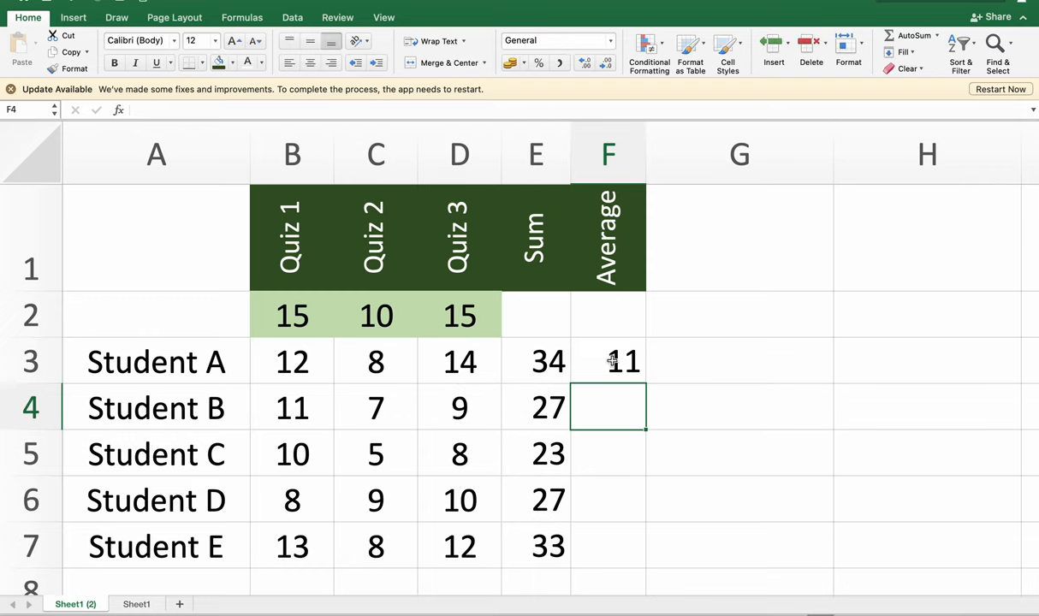
{"action": "left_click", "coordinate": [608, 361]}
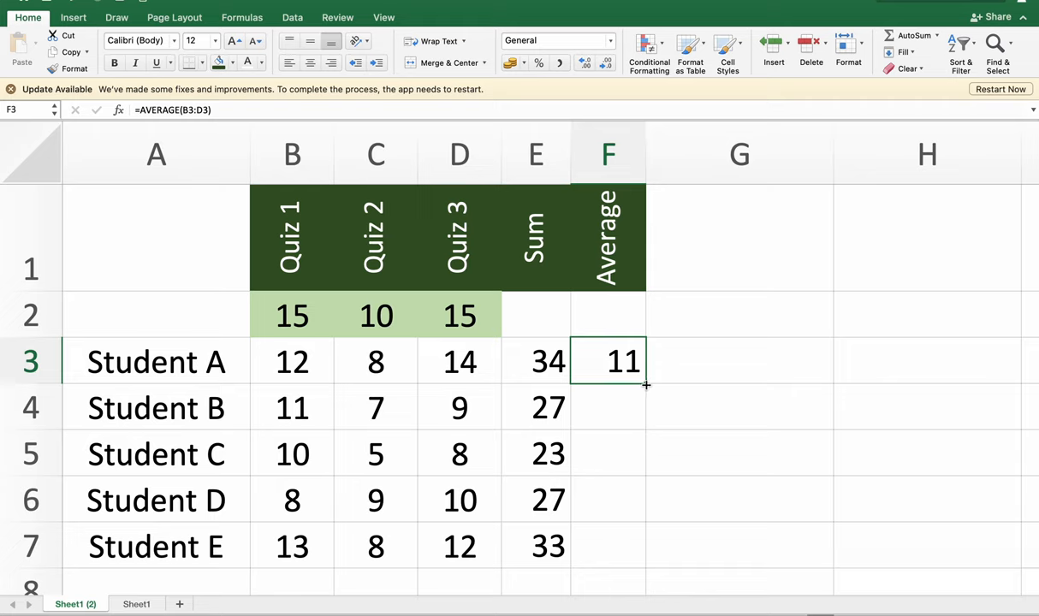
{"action": "mouse_move", "coordinate": [645, 391]}
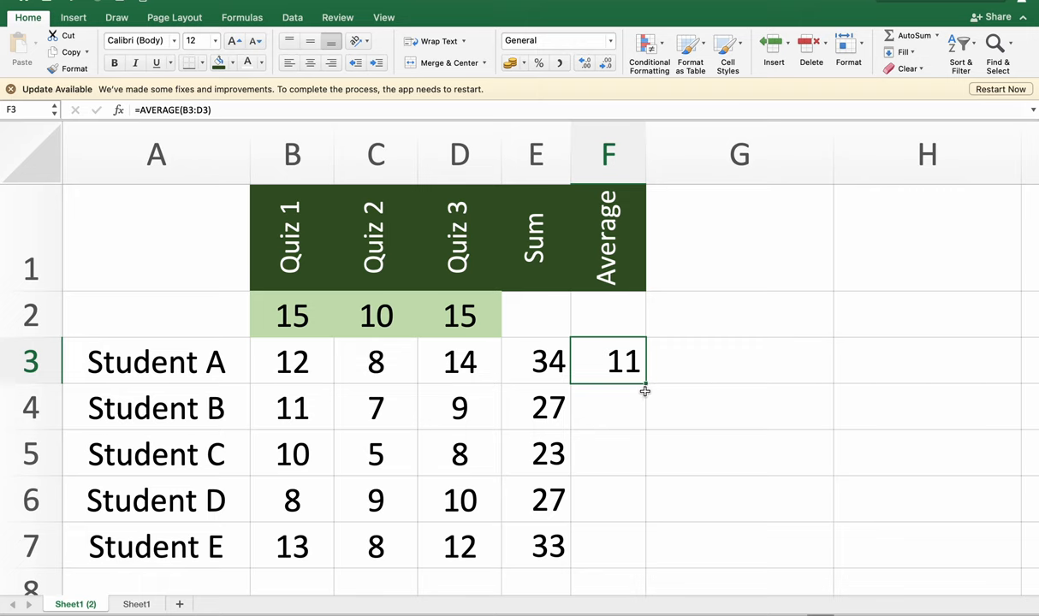